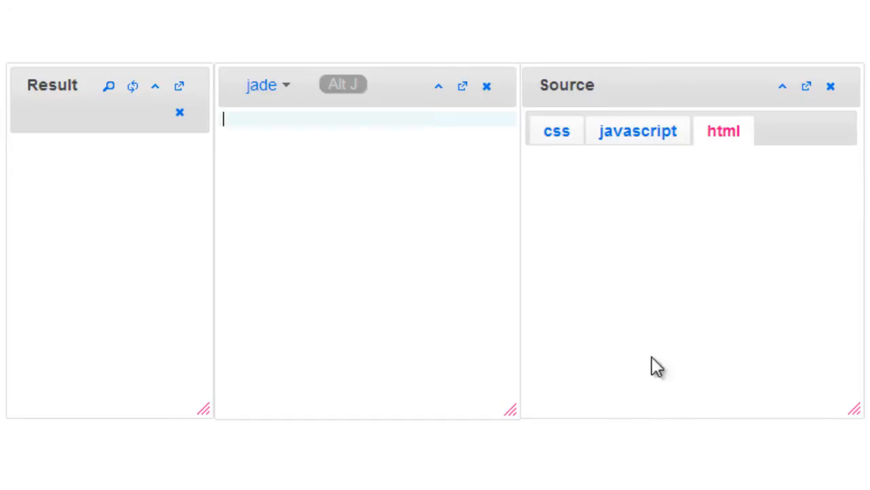
- Declare - names = ["Apple", "Microsoft"] as the first line of Jade code
text(-)
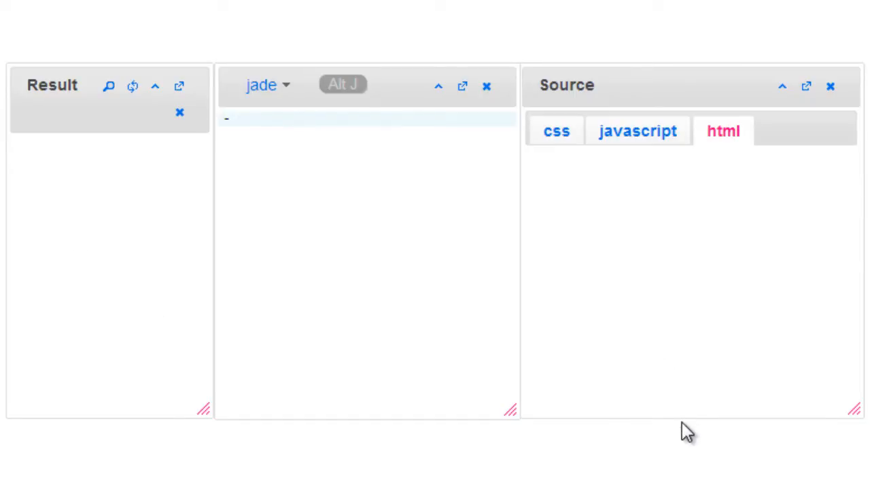
text(names)
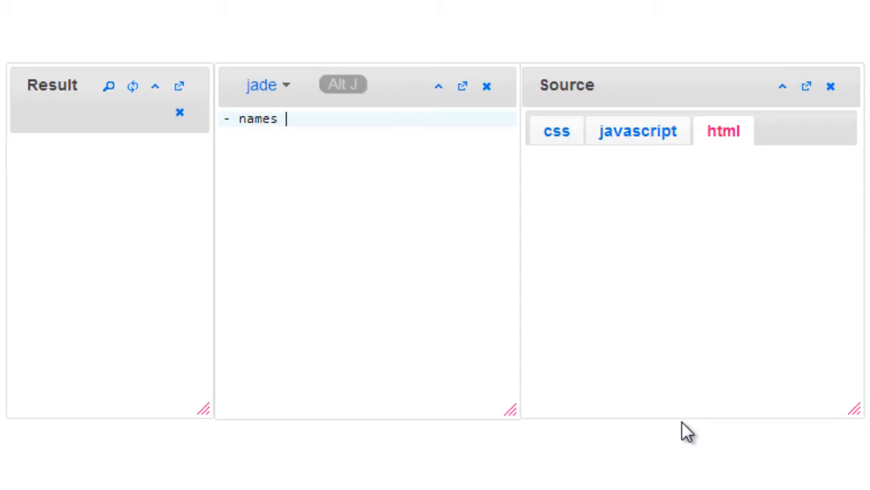
text(= [])
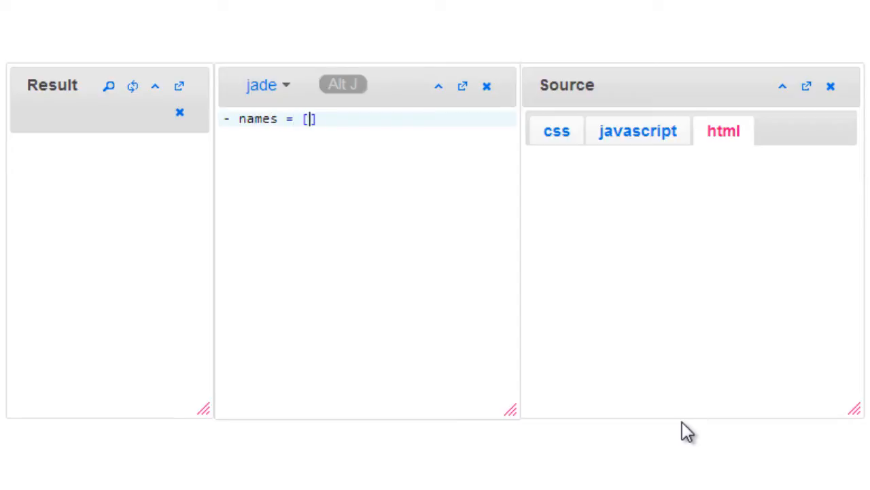
text("Apple")
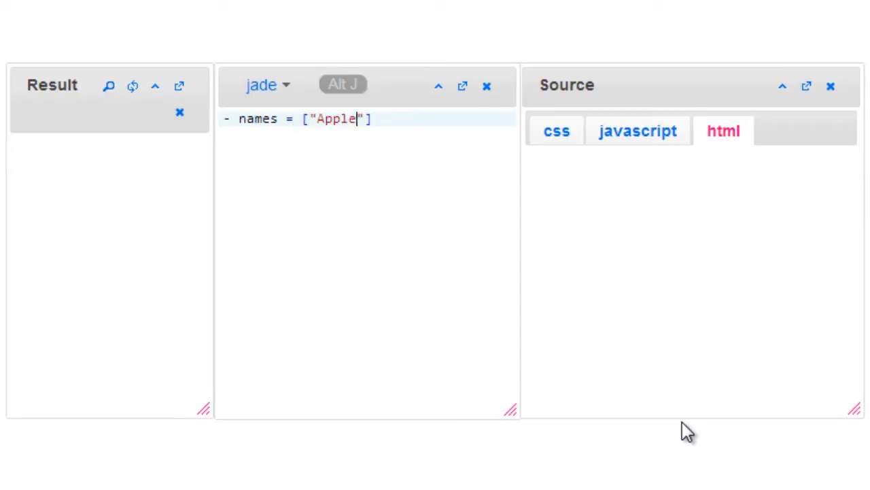
text(, "")
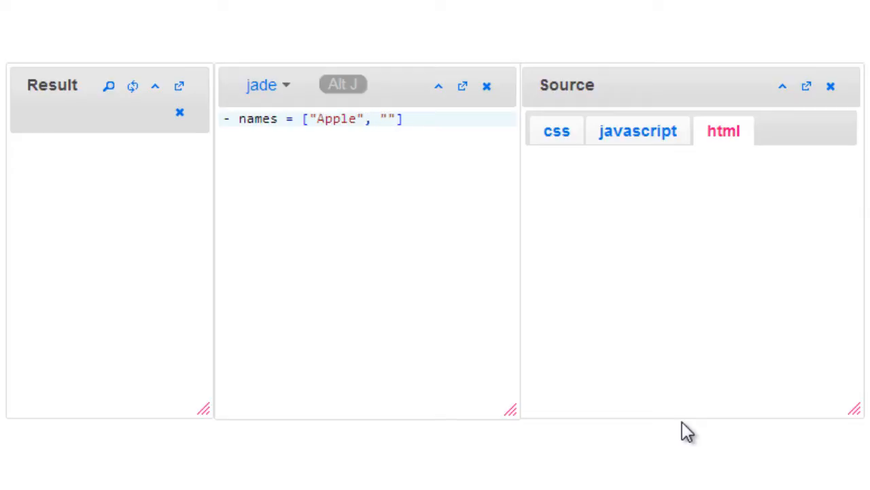
text(Microsoft)
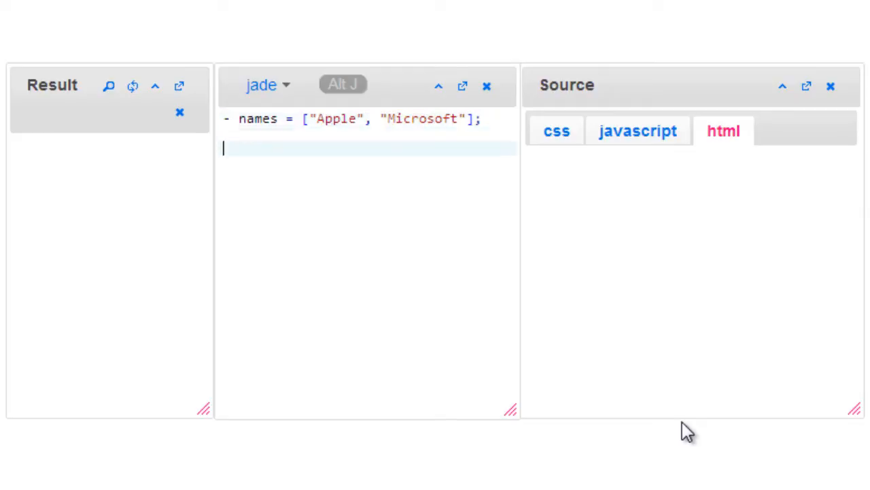
- Add a ul with 'each name in names' and 'li #{name}', listing Apple and Microsoft
text(ul)
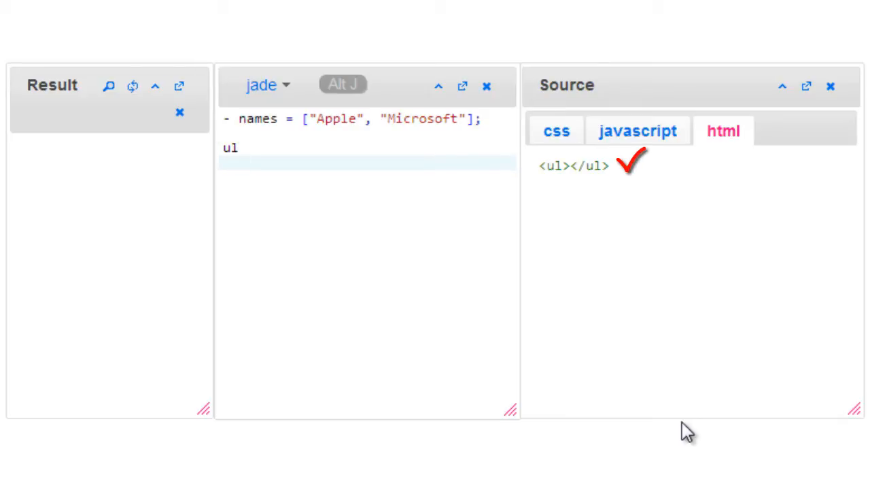
text(- each name in names)
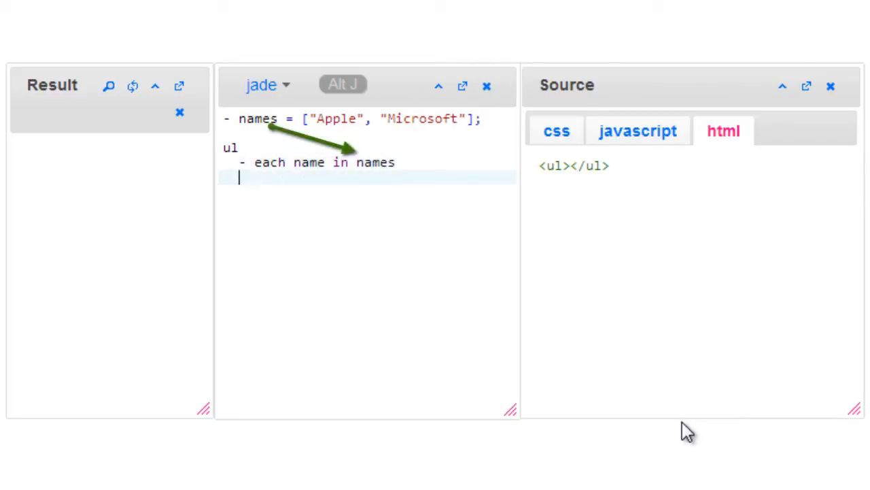
text(li #{})
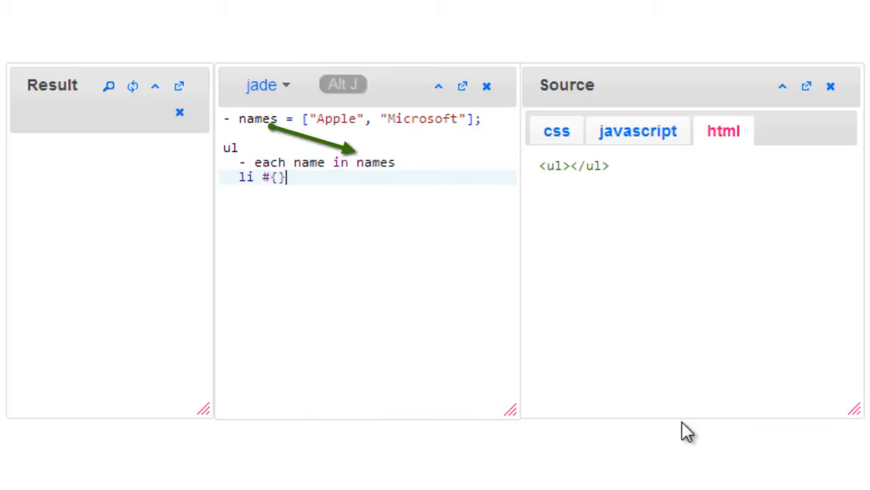
text(name)
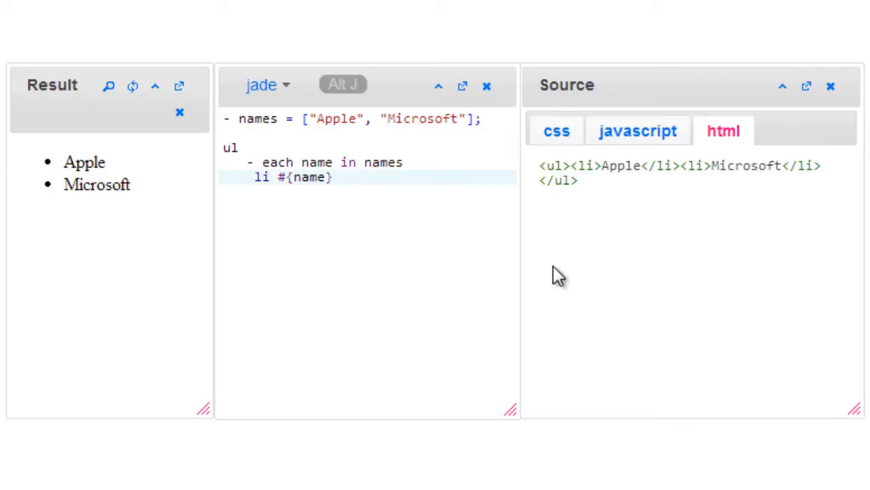
mouse_move(585, 189)
text(, i)
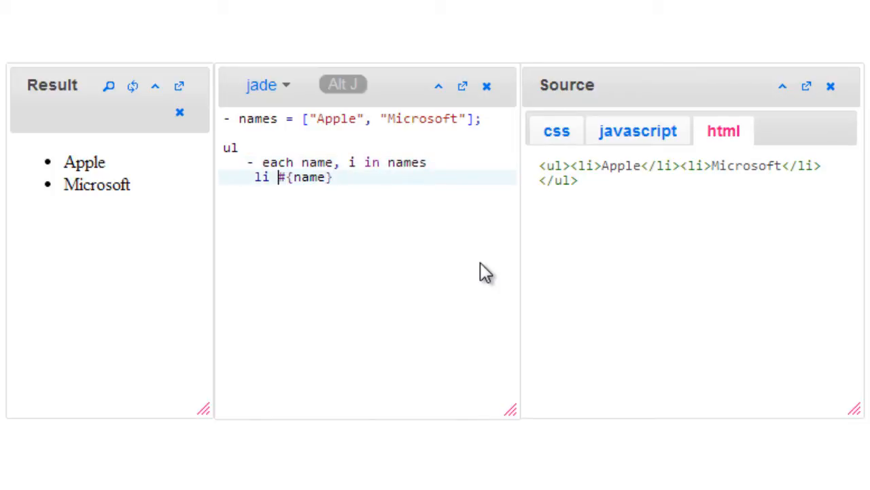
- Number the list items with #{i+1}: #{name}, showing '1: Apple' and '2: Microsoft'
text(#{})
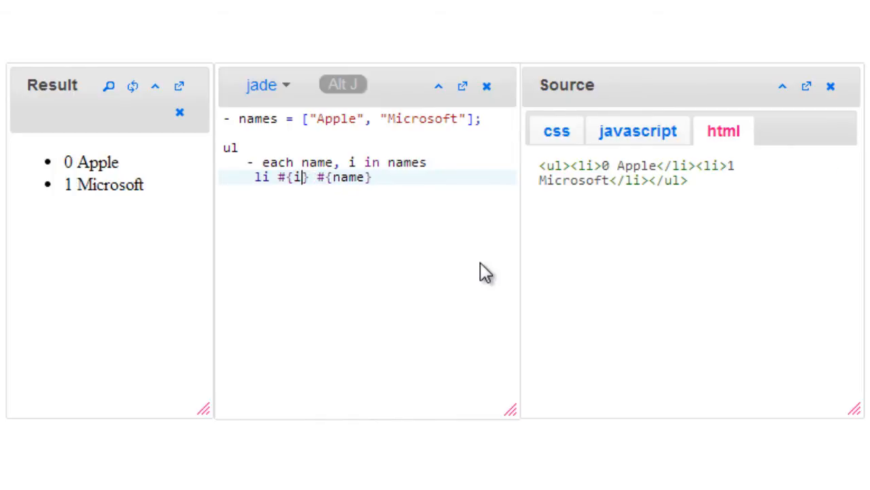
text(:)
click(368, 163)
text(for)
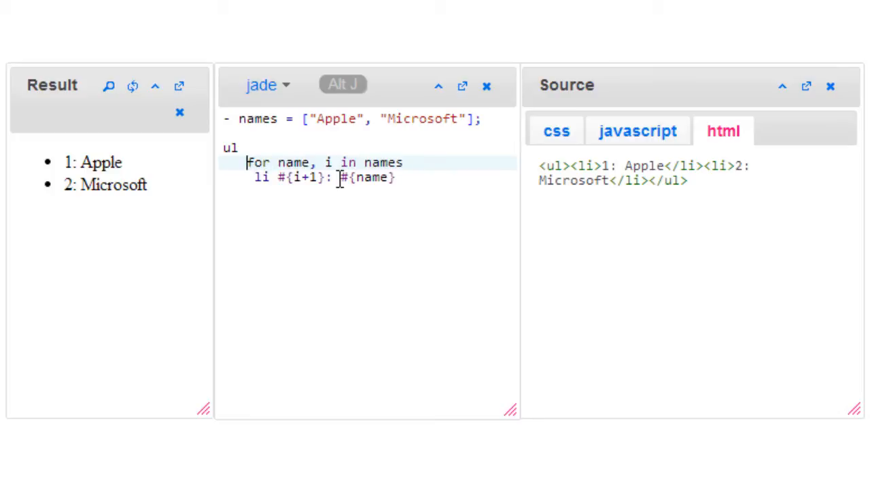
mouse_move(418, 230)
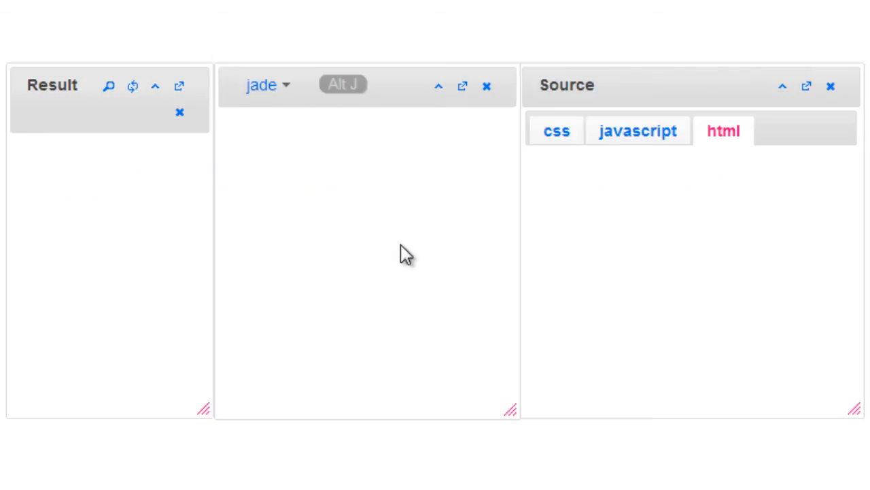
- Declare - obj = {cmp1: "Apple", cmp2: "IBM"} as the first code line
text(- obj)
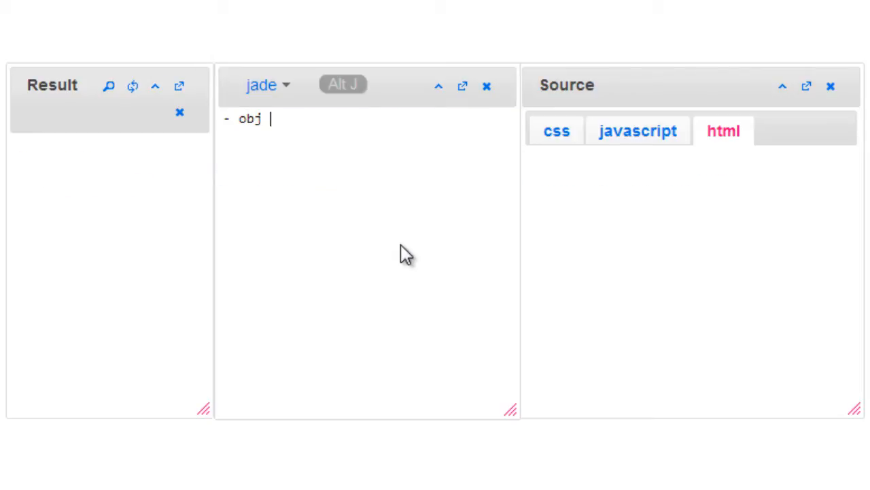
text(={})
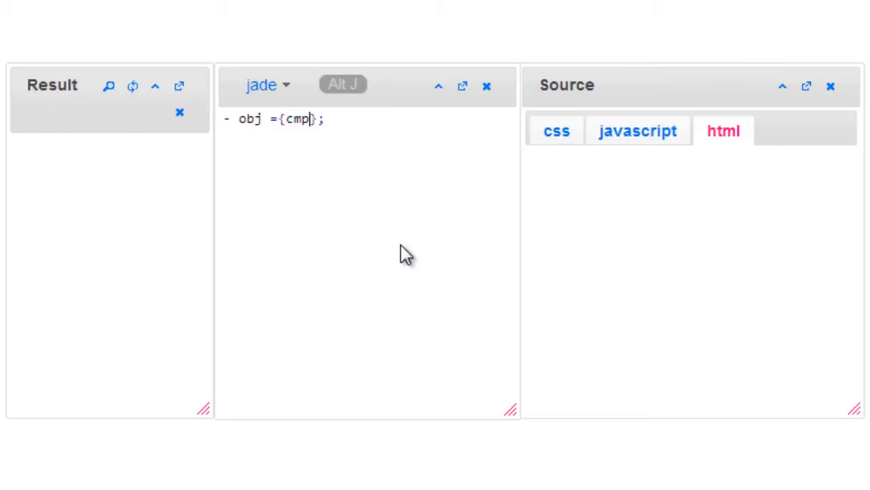
text(1: "A)
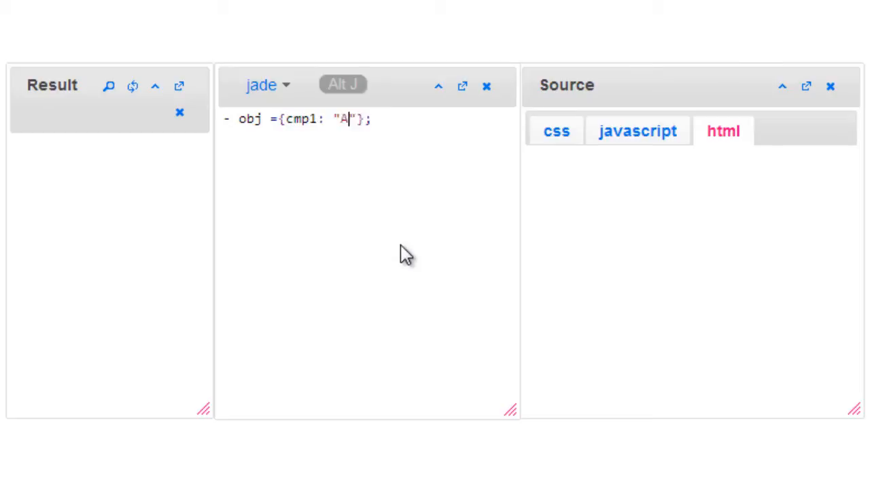
text(pple", c)
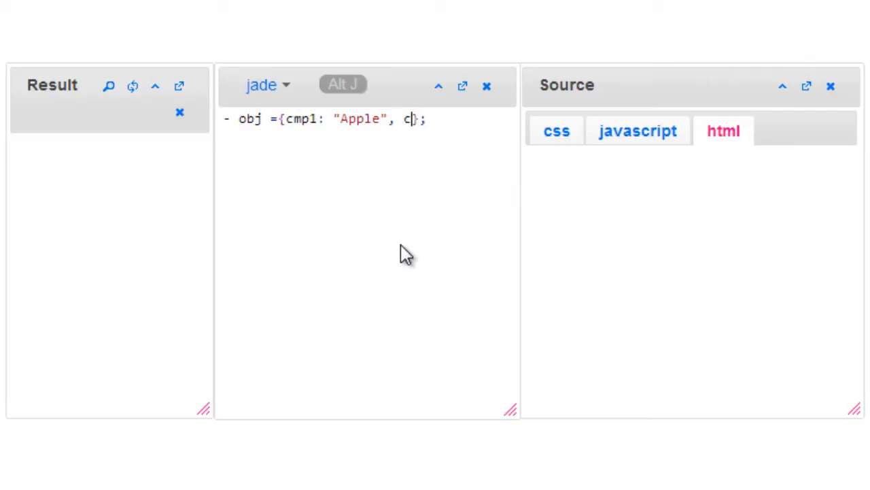
text(mp2: "IBM)
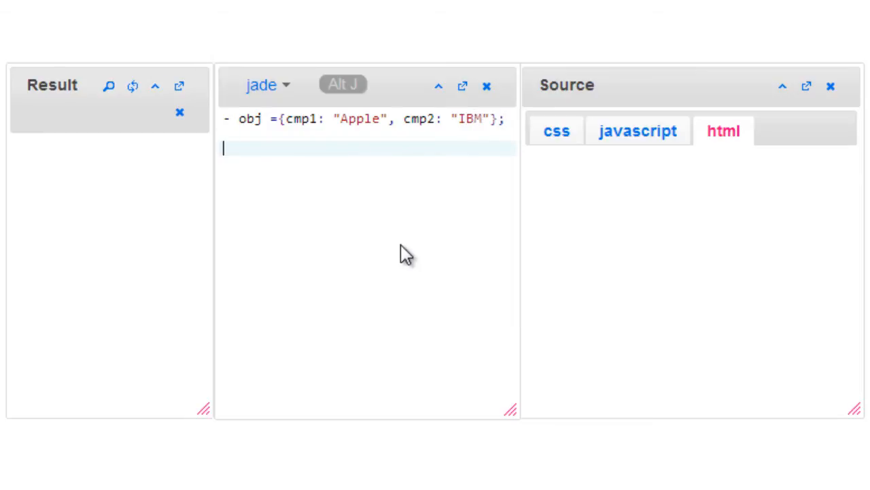
- Loop 'each val, key in obj' with 'li #{key}: #{val}', rendering cmp1: Apple and cmp2: IBM
text(ul)
text(each)
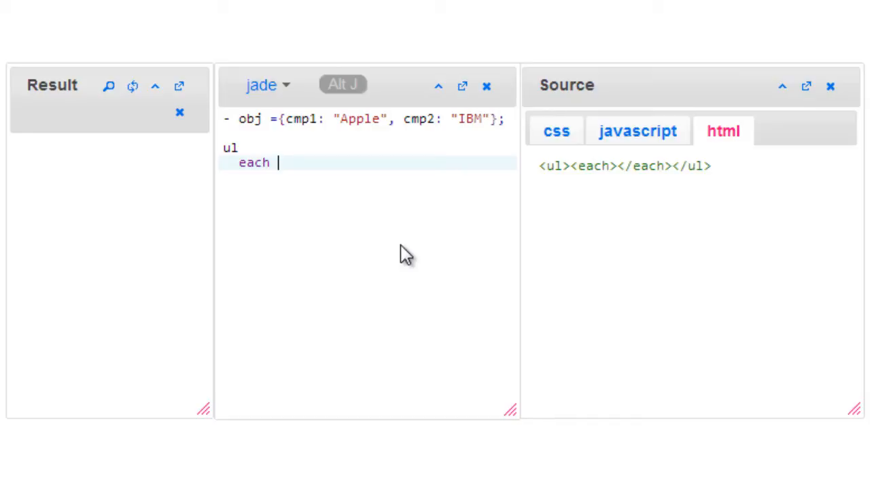
text(val,)
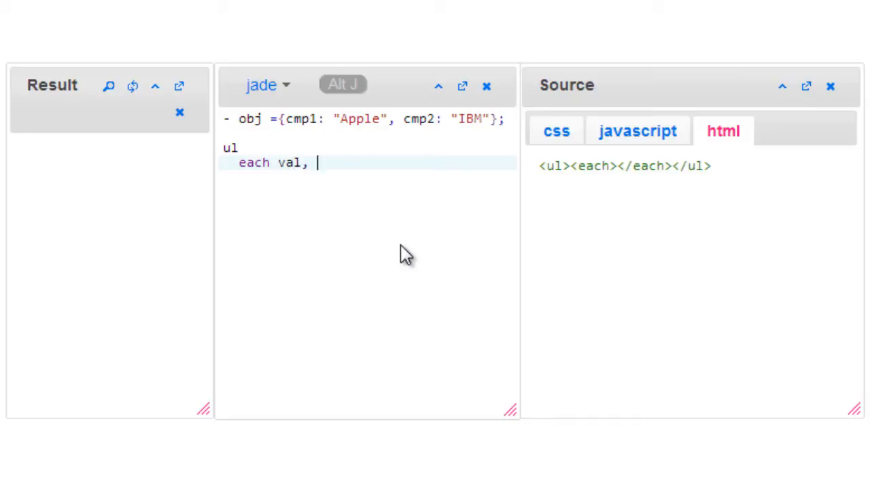
text(key i)
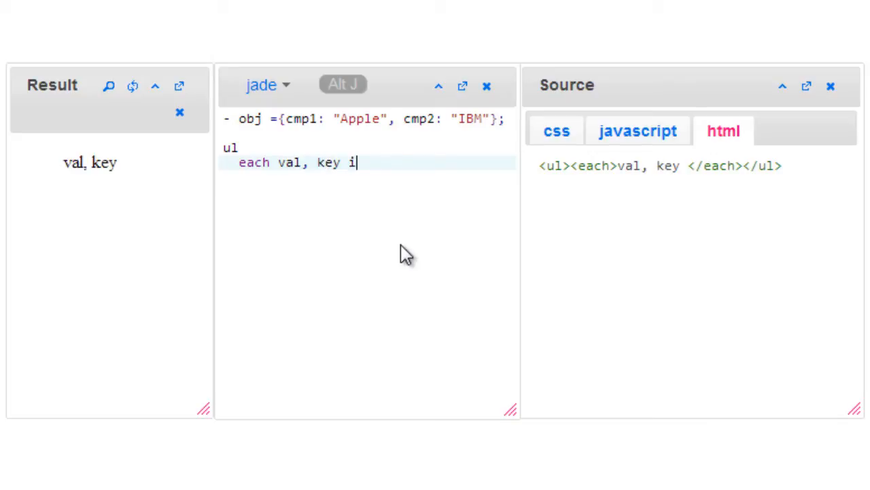
text(n obj)
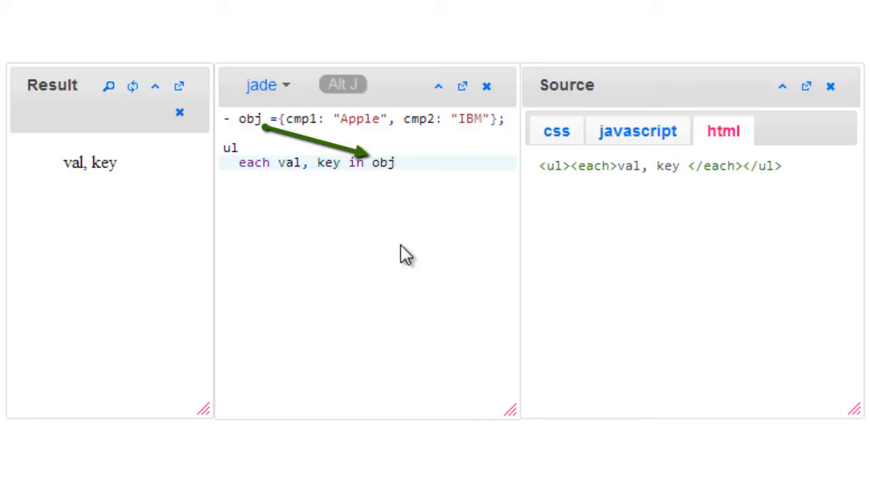
text(li)
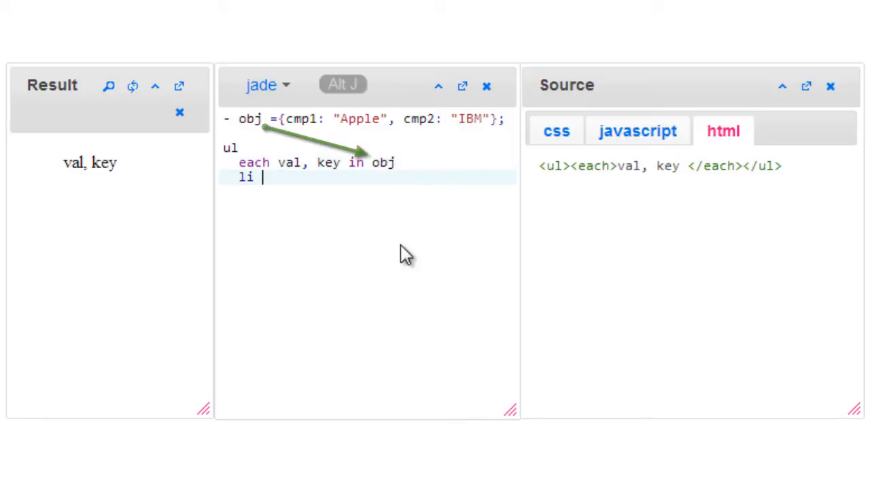
text(#{})
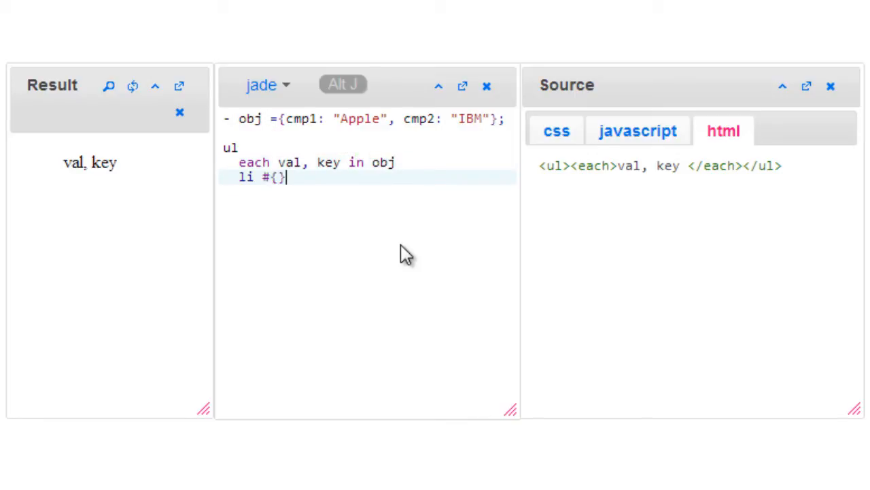
text(key)
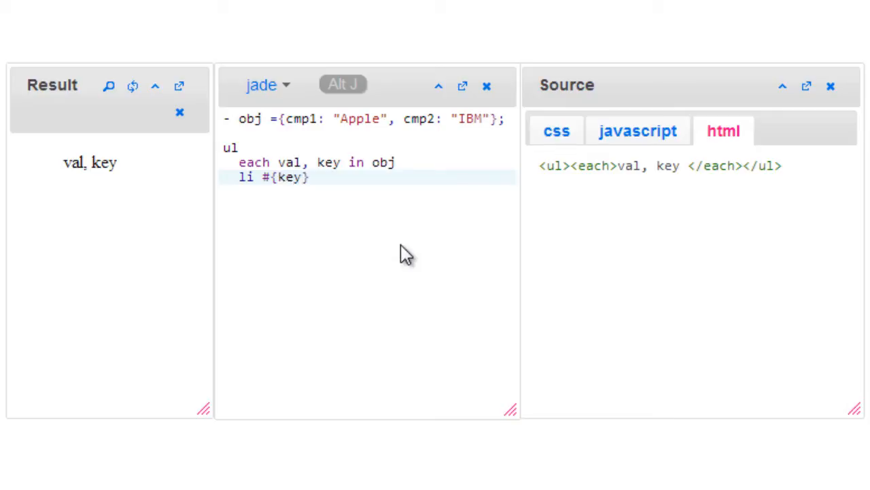
text(: #{})
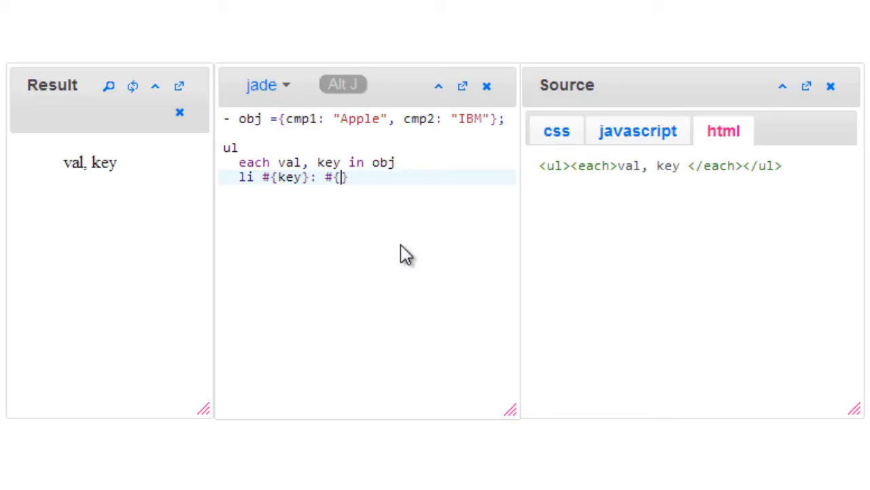
text(val})
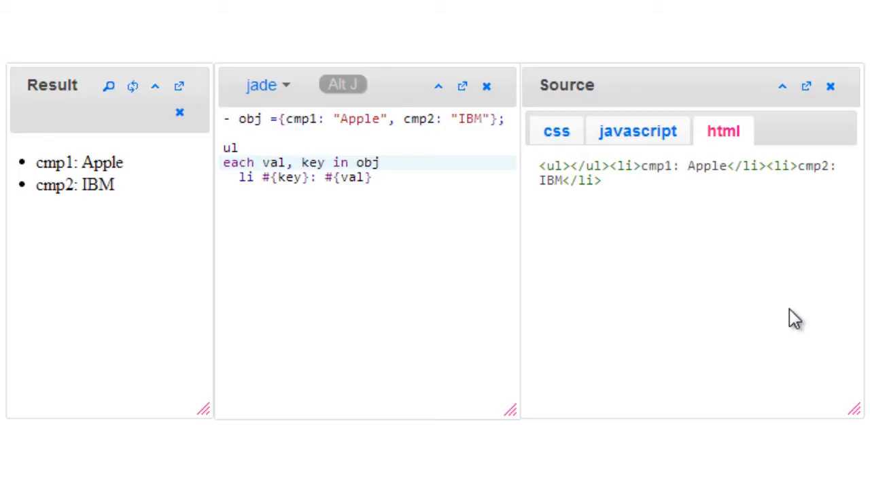
text(-)
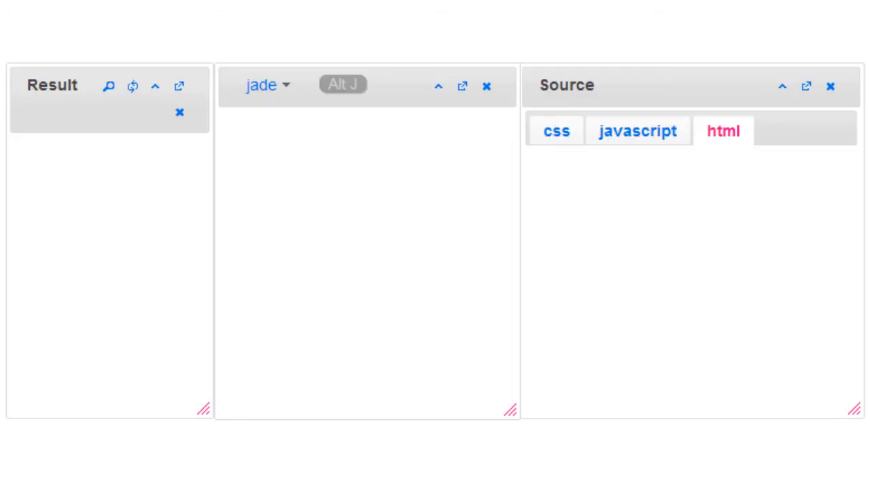
- Declare - var fc = 2 on the first line and start a new line
text(- var)
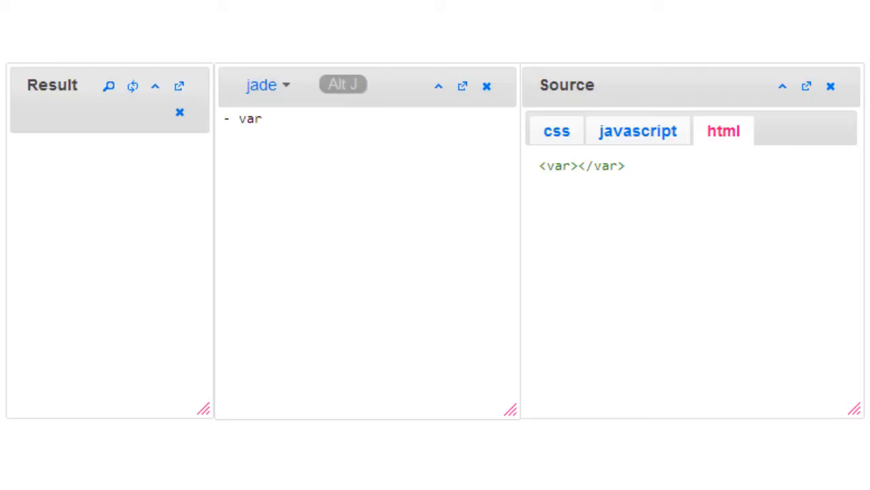
text(f)
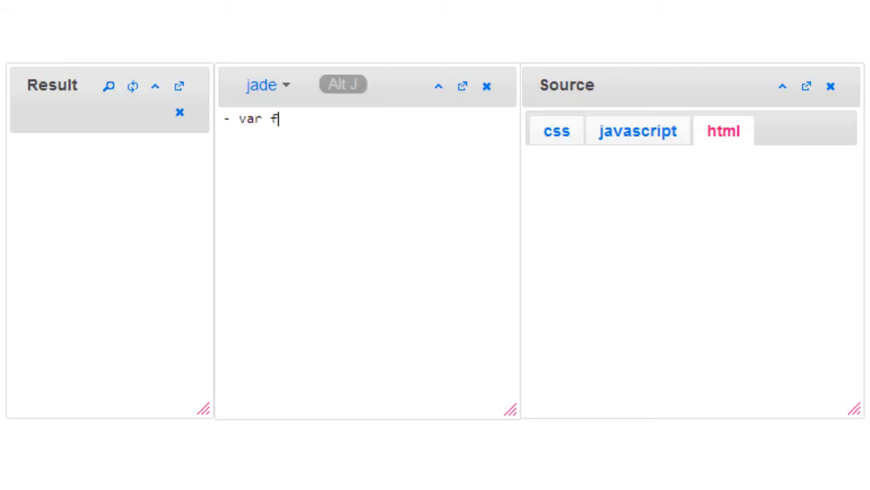
text(c = 2)
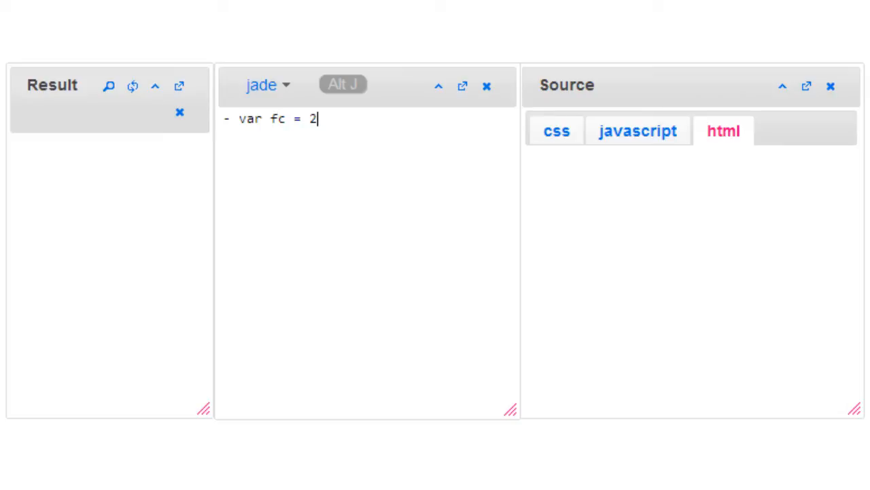
key(Enter)
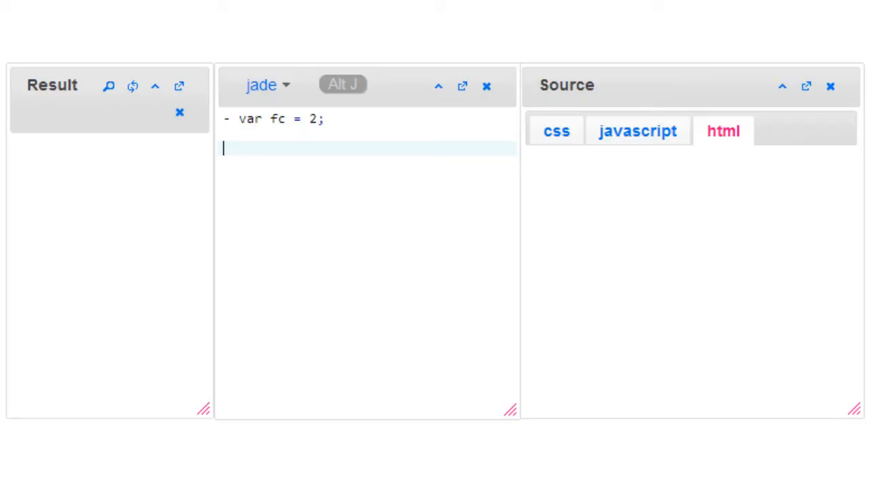
- Add an if (fc === 0) branch printing 'you've no followers'
text(if())
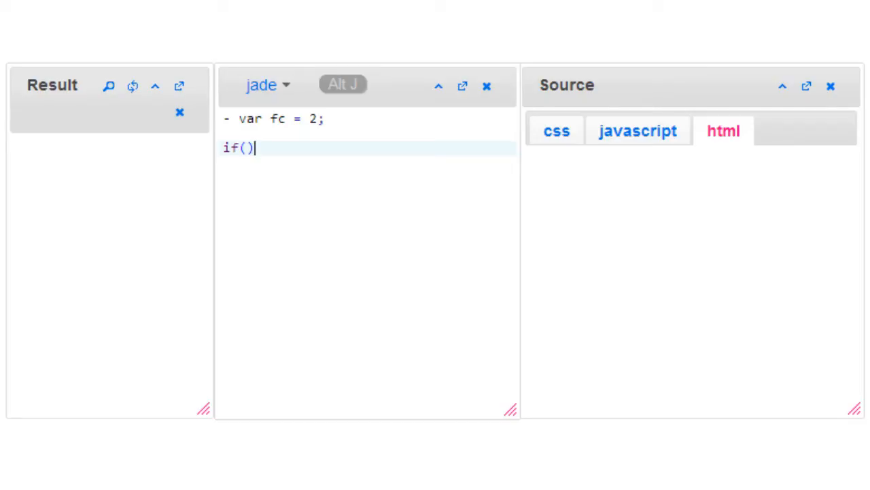
text(fc)
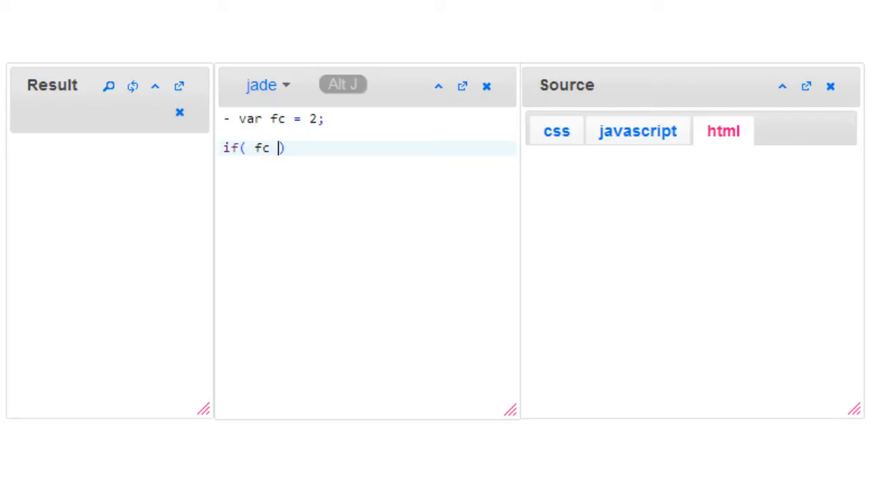
text(=== 0)
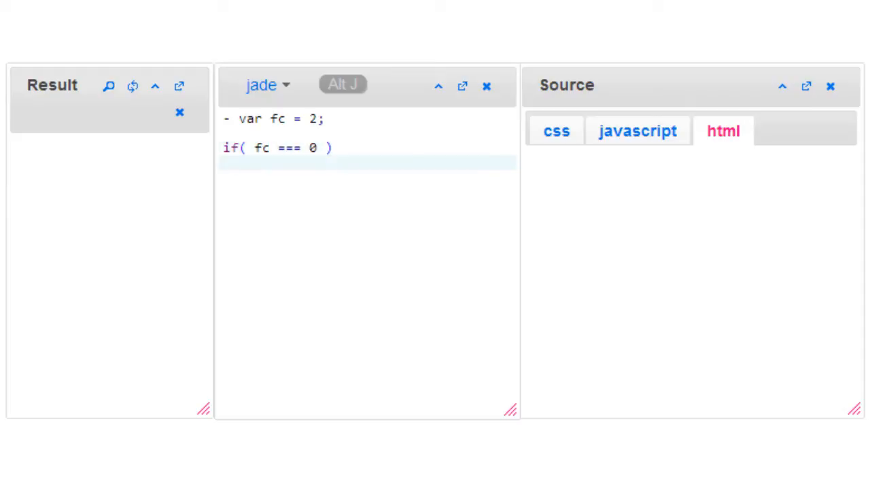
text(p you)
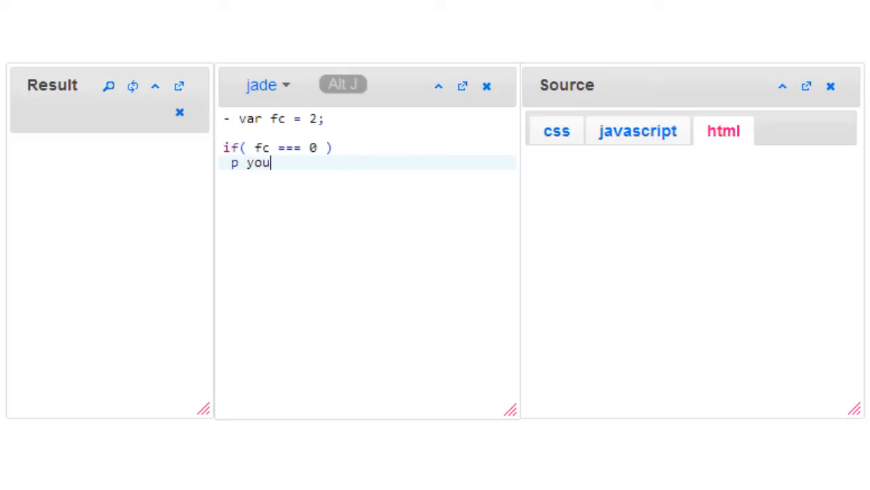
text(')
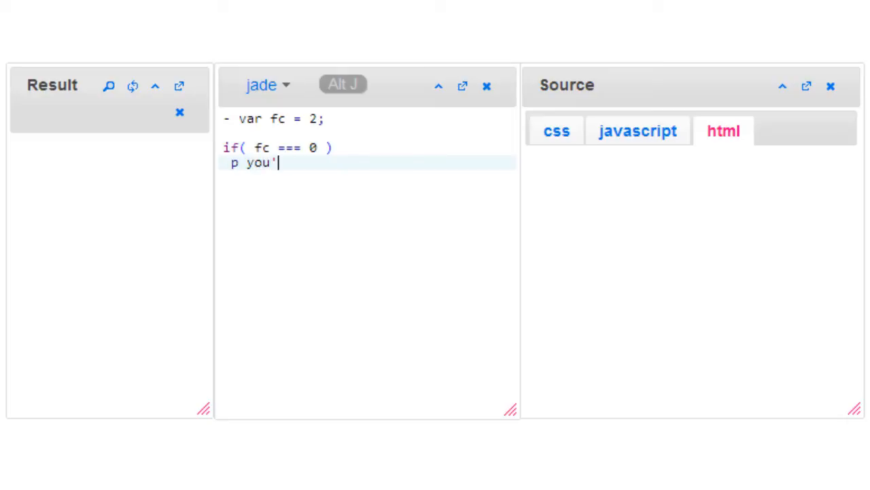
text(ve no followe)
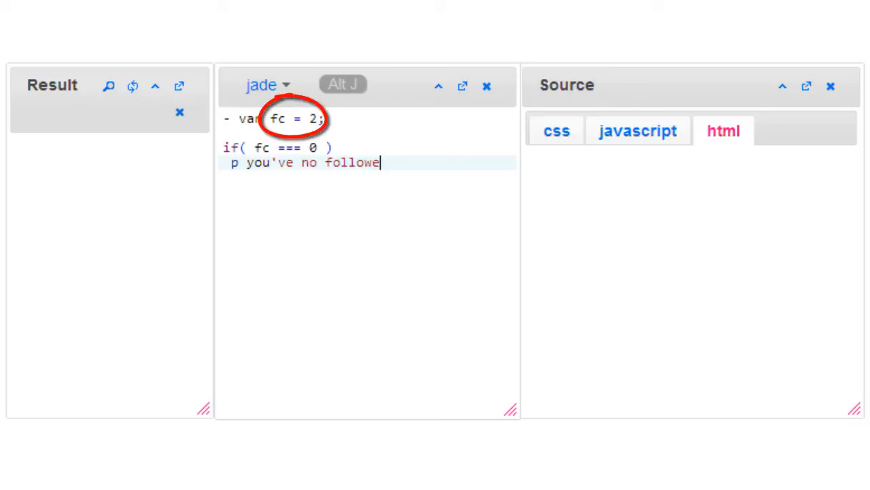
text(rs)
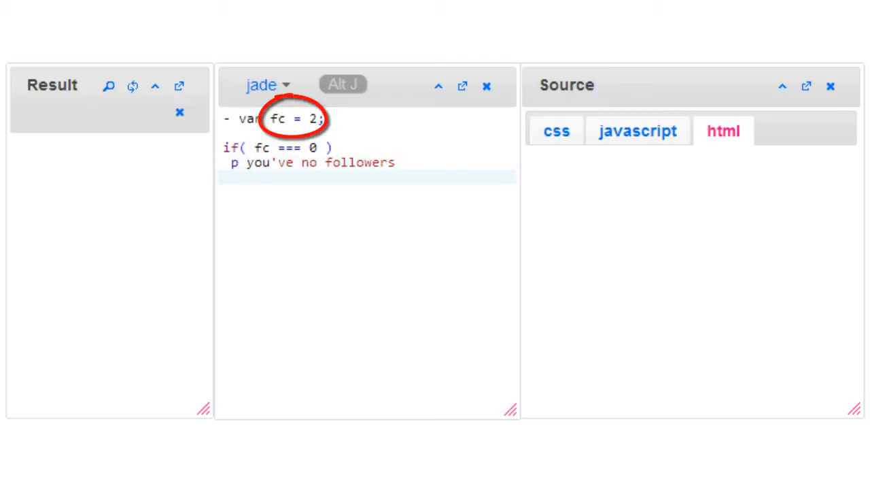
- Add an else if (fc === 1) branch printing 'you have 1 follower', then begin an else line
text(else if)
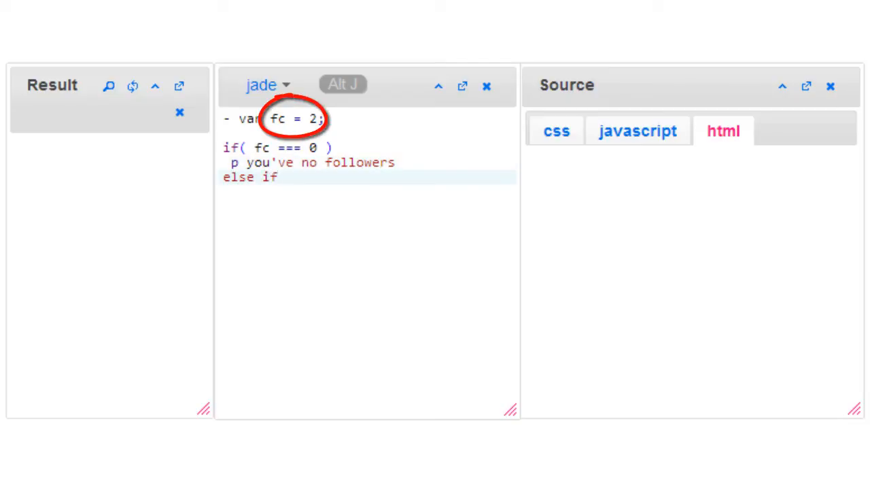
text(( f)
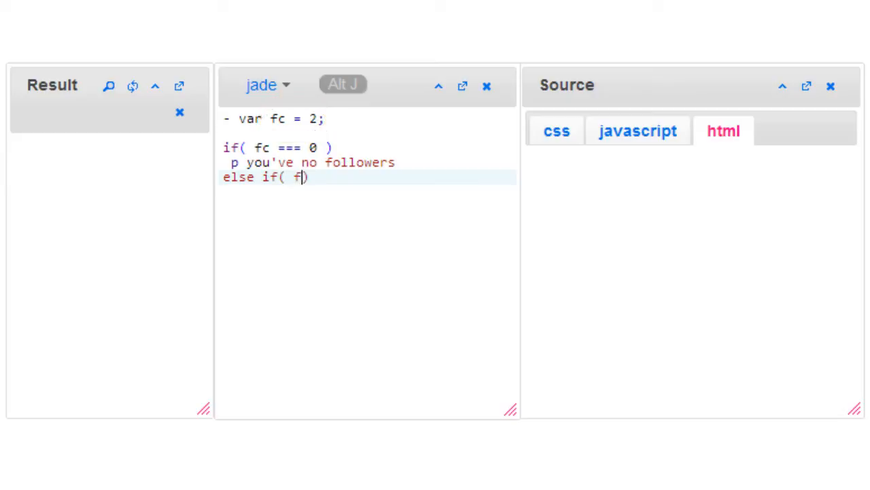
text(c === 1)
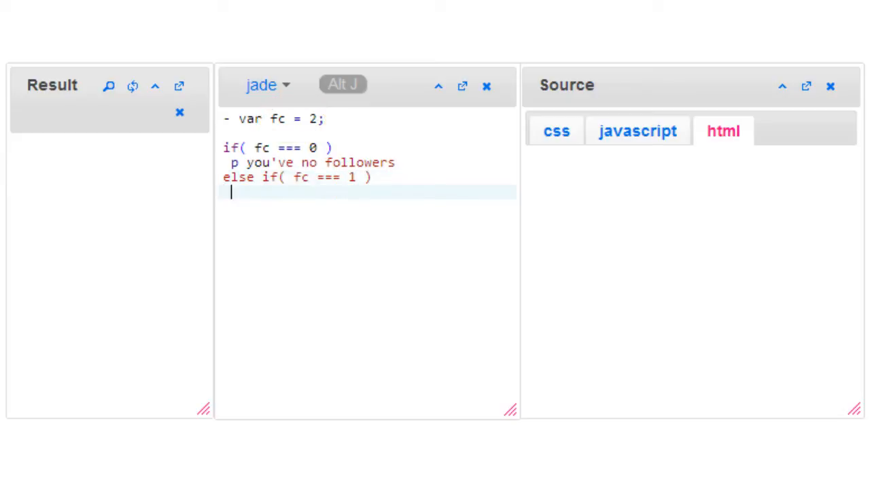
text(p you hav)
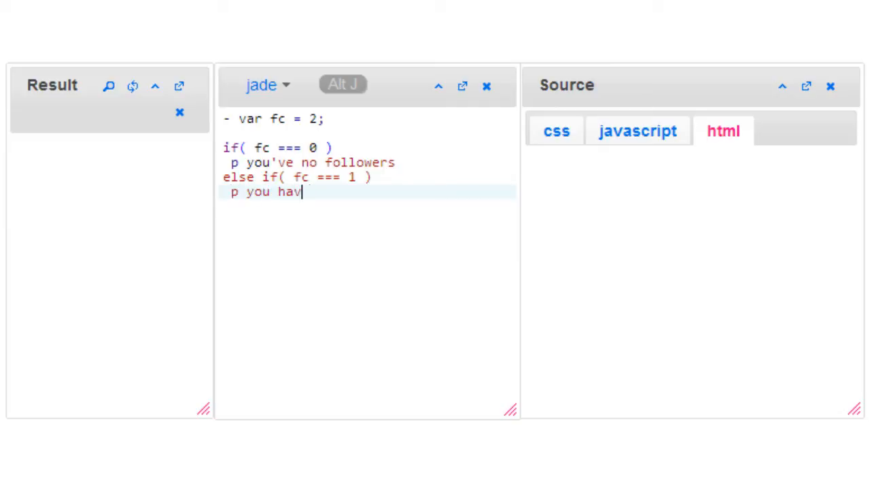
text(e 1)
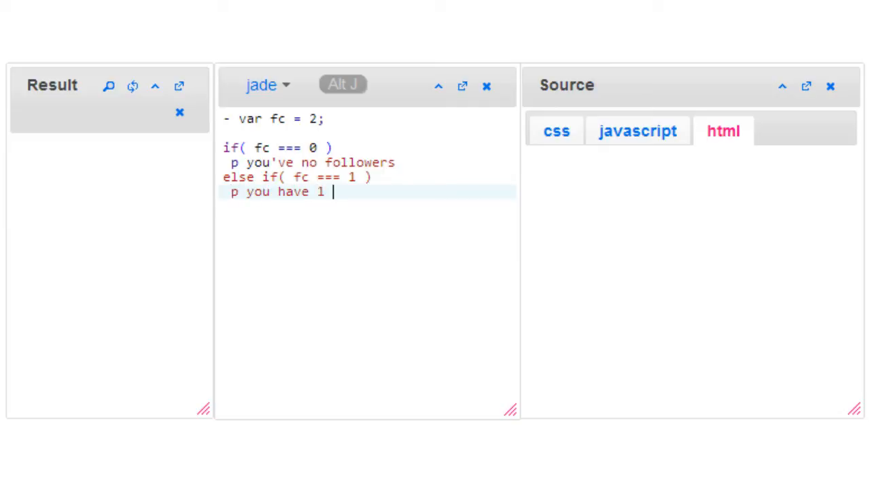
text(follower)
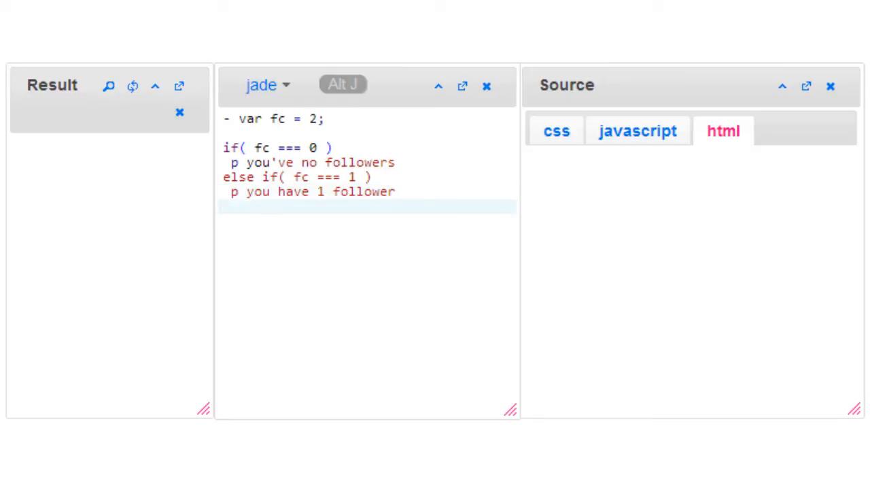
text(else)
text(p you)
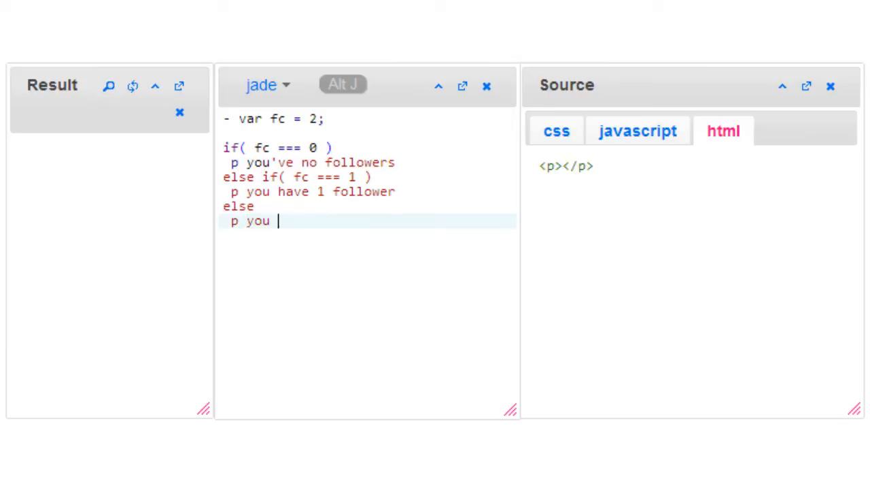
- Complete the else branch as 'p you have #{fc} followers', rendering 'you have 2 followers'
text(have #{fc} f)
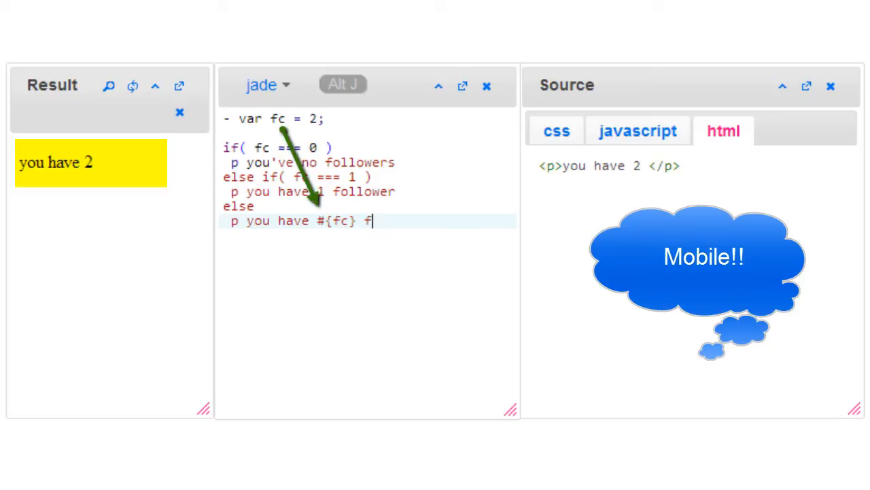
text(ollowers)
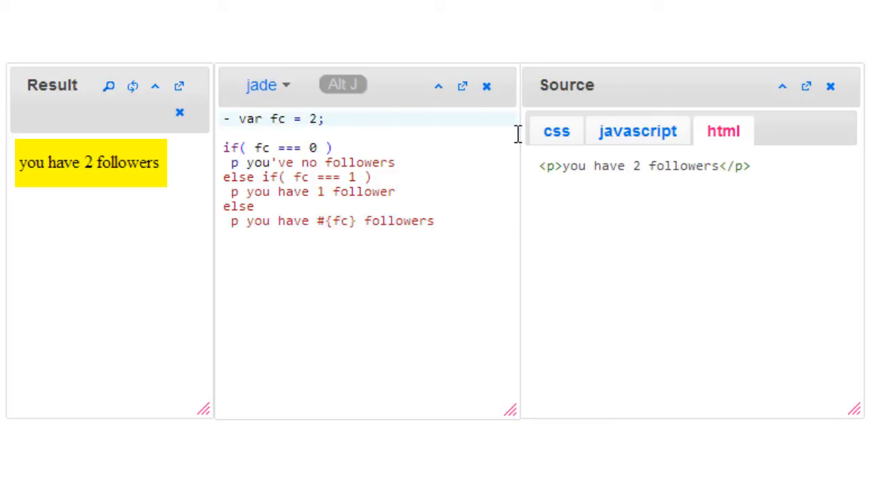
- Change fc to 0, then 1, then 5, checking each rendered follower message
text(0)
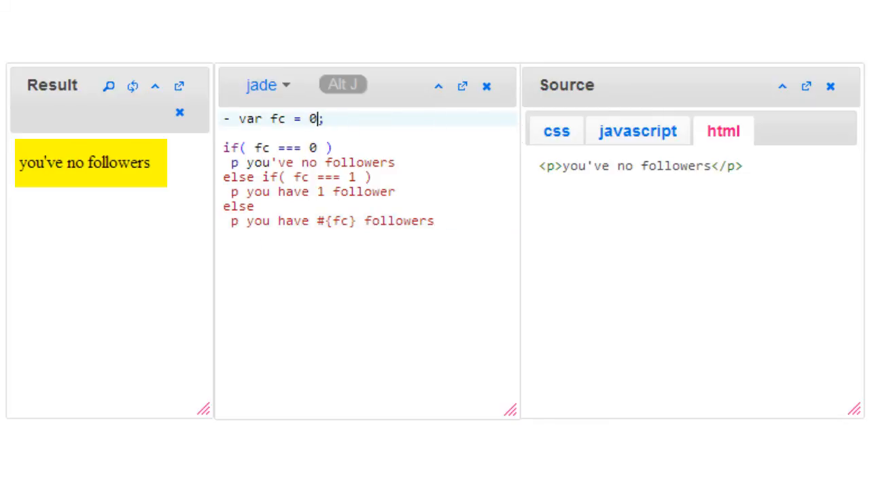
key(Backspace)
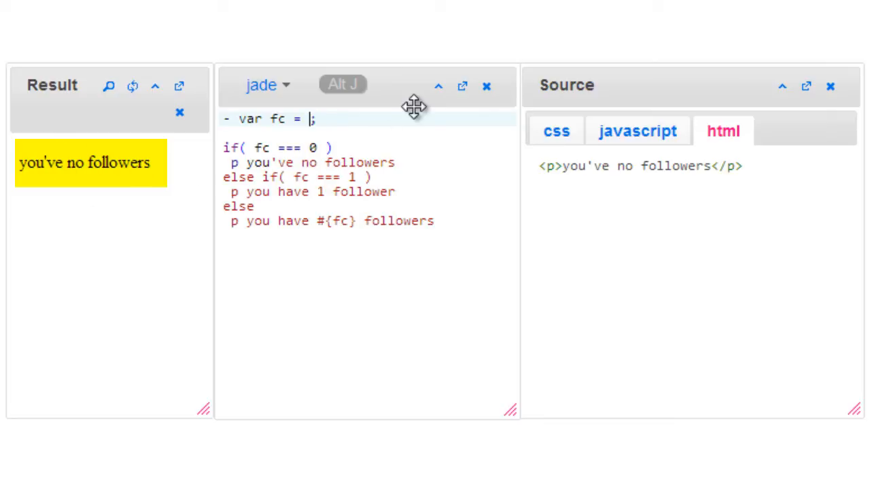
text(1)
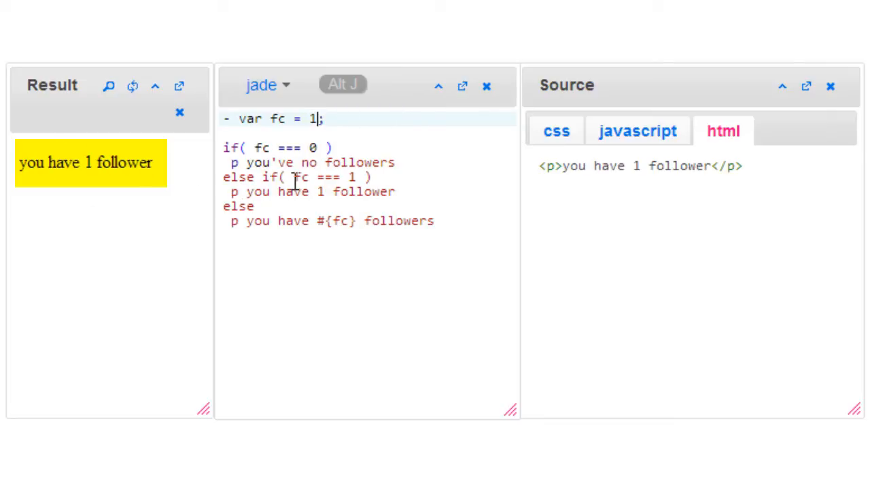
text(5)
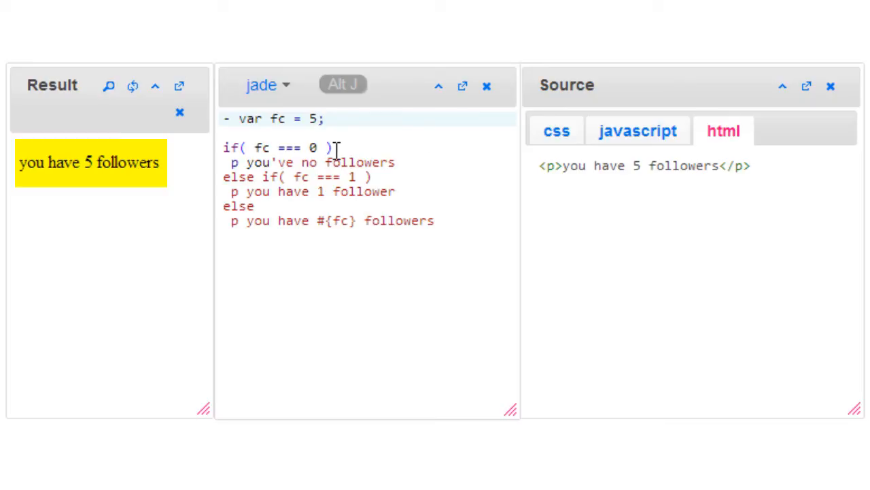
- Prefix the if, else if and else lines with dashes, then set fc to 1 and then 3
text(-)
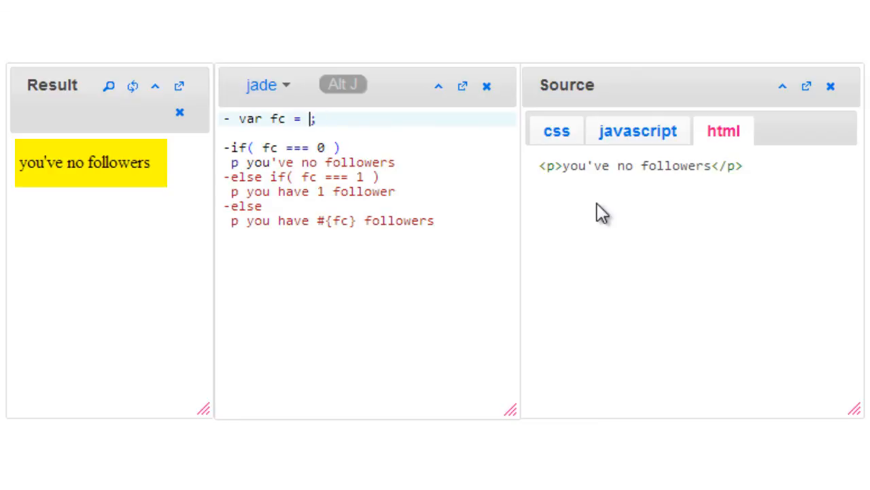
text(1)
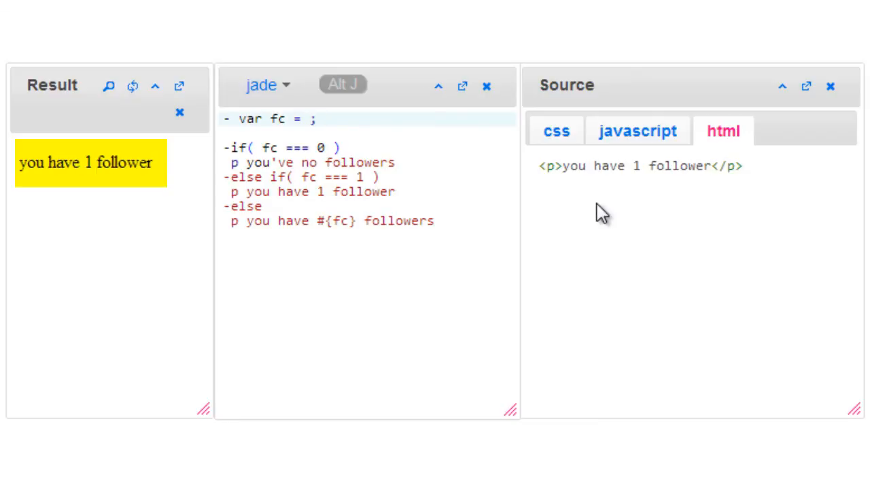
text(3)
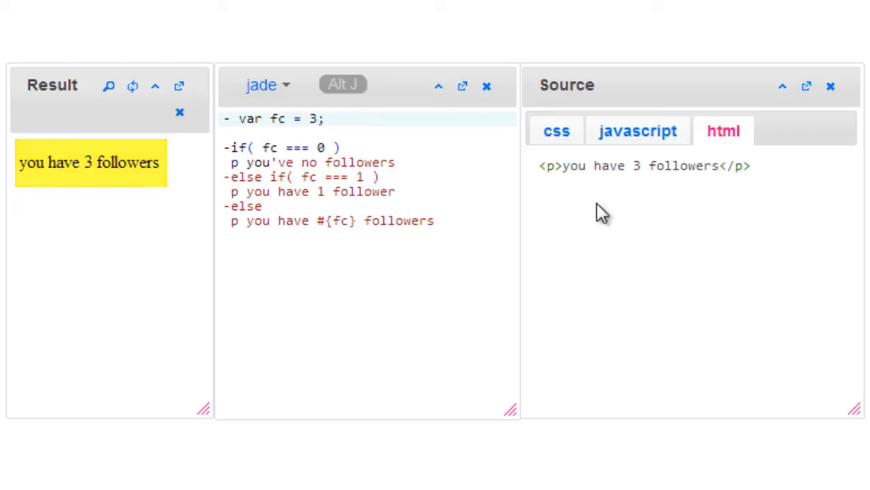
- Replace fc's value of 3 with 9, then 12, then 108 to exercise each branch
key(Backspace)
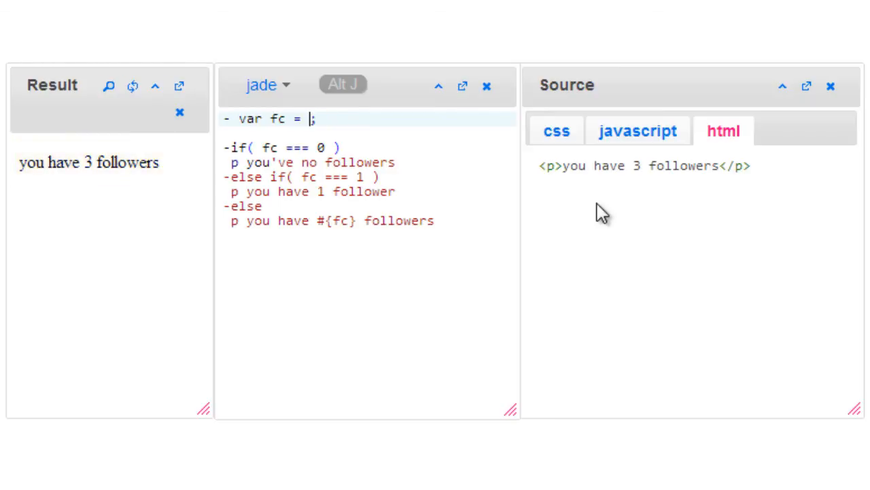
text(9)
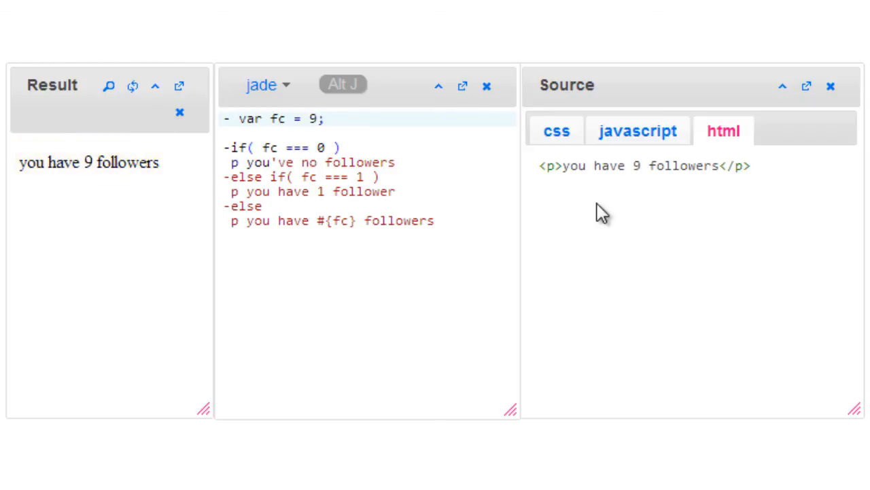
text(12)
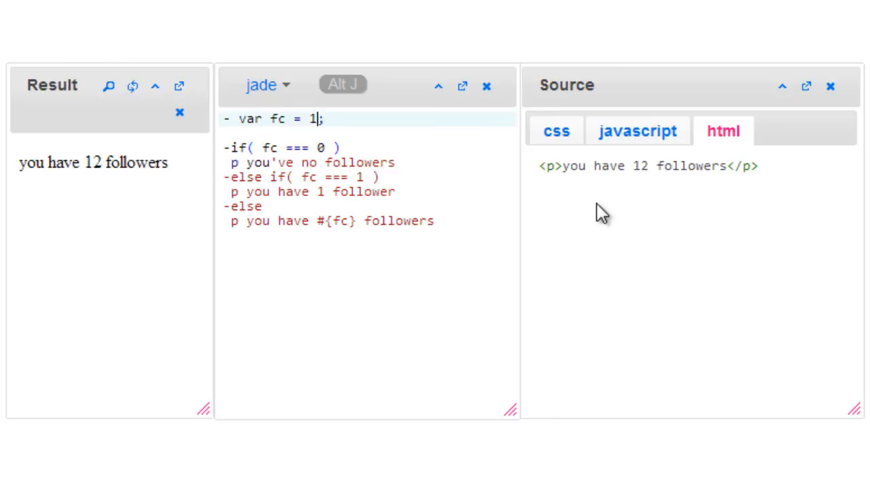
text(08)
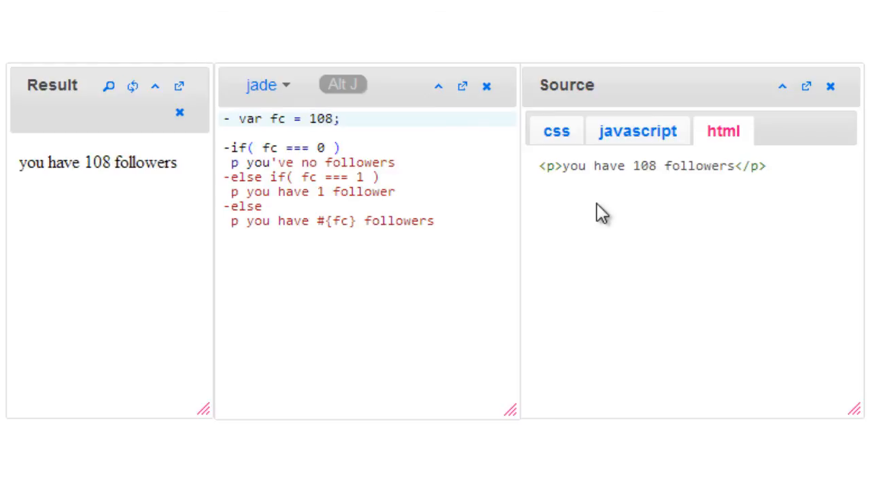